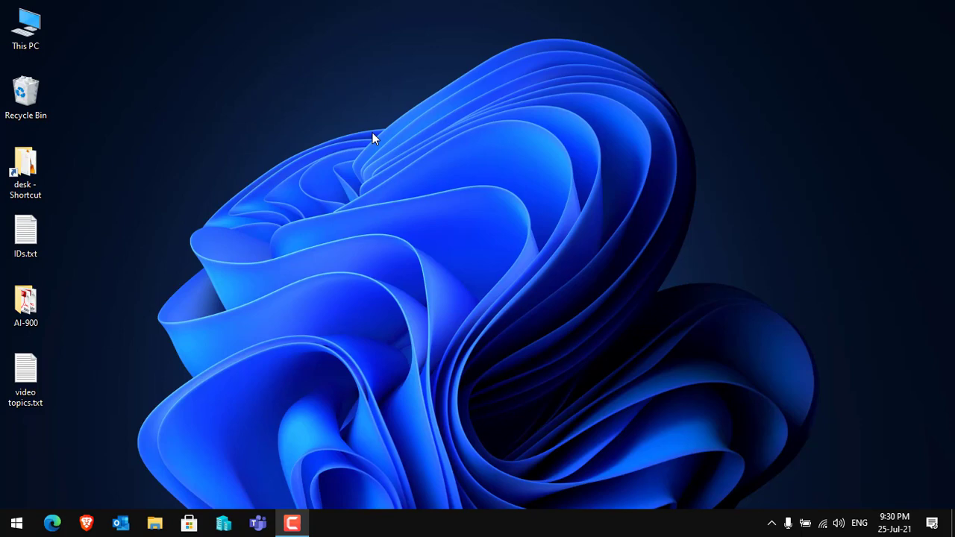
pyautogui.moveTo(53, 531)
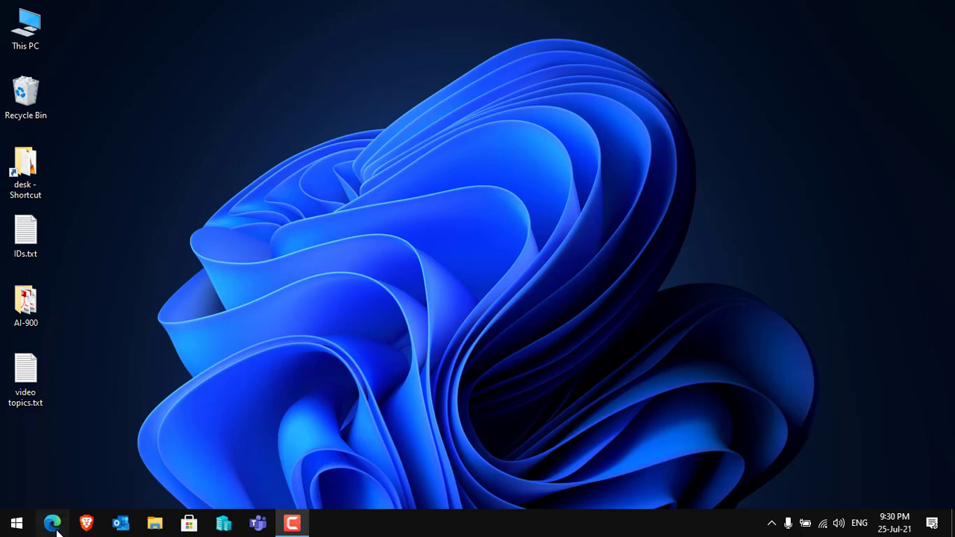
# Step: Launch Edge and load the pctricksguru website
pyautogui.click(52, 523)
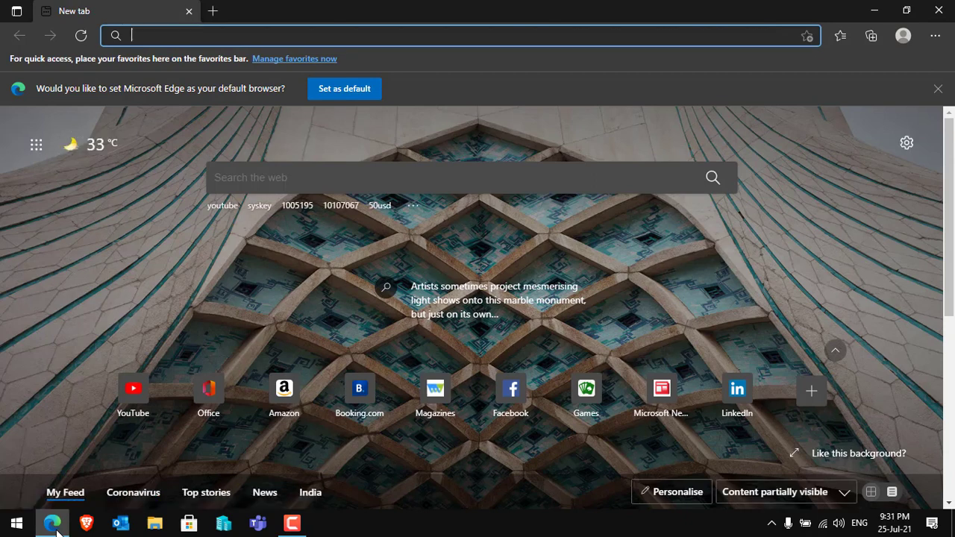
pyautogui.write('pctricksguru')
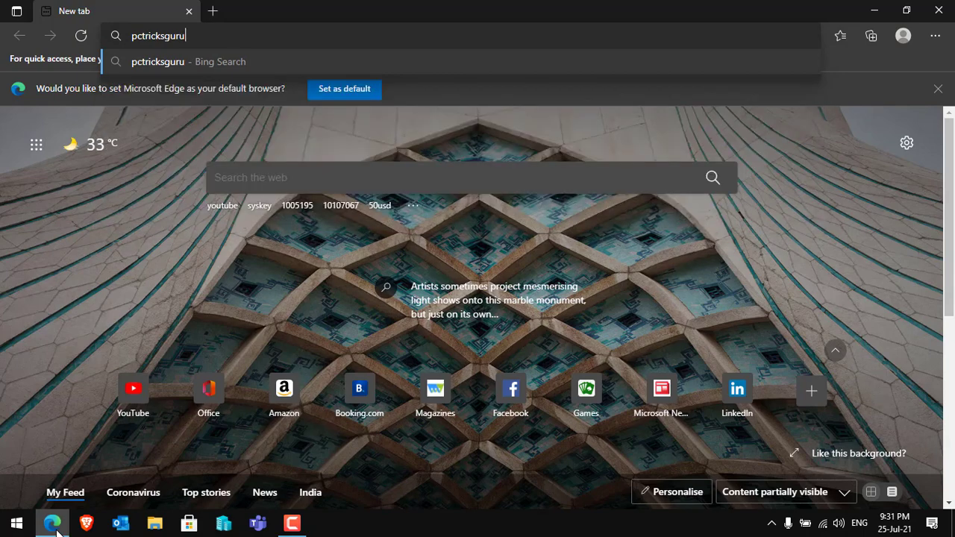
pyautogui.press('Enter')
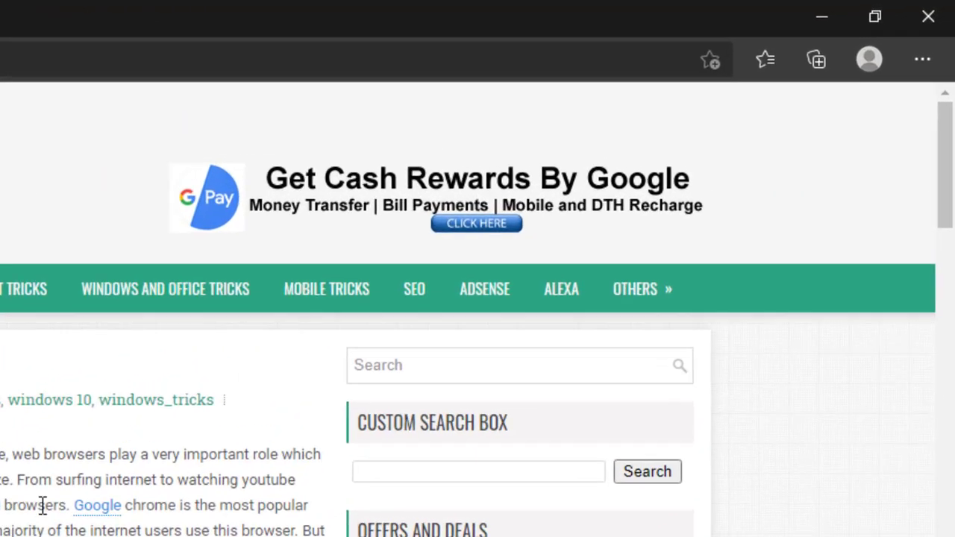
# Step: Open the Settings and more menu to reach the Apps submenu
pyautogui.click(922, 61)
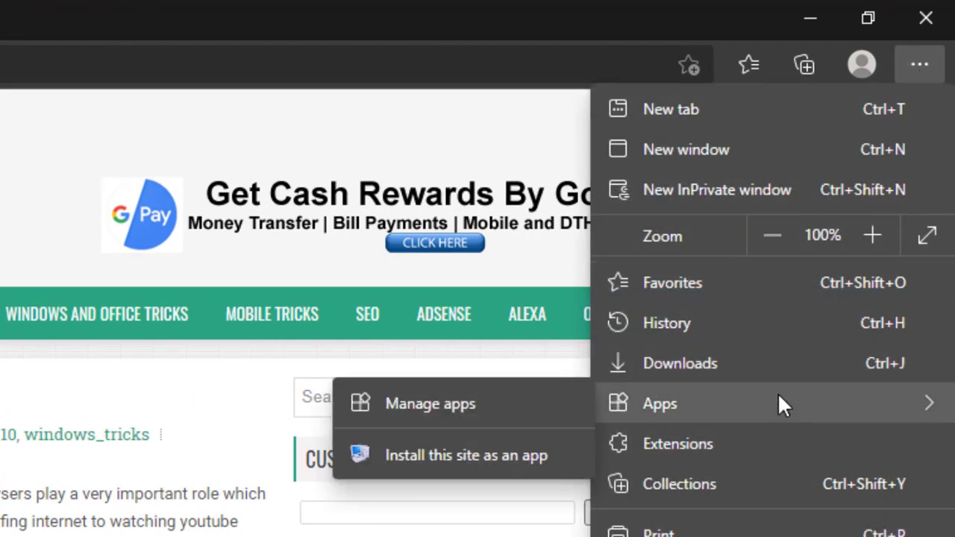
pyautogui.moveTo(503, 477)
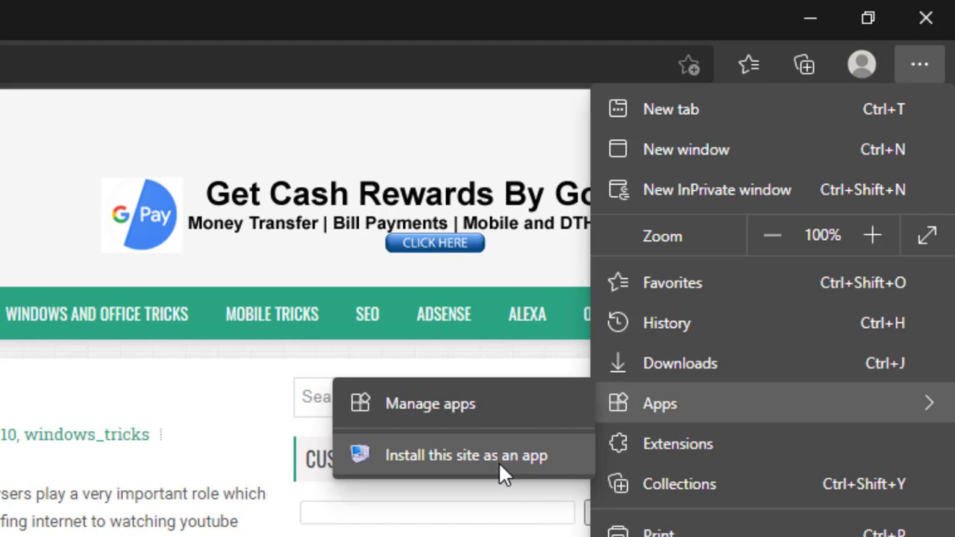
# Step: Install the site as an app named PC Tricks Guru
pyautogui.click(458, 455)
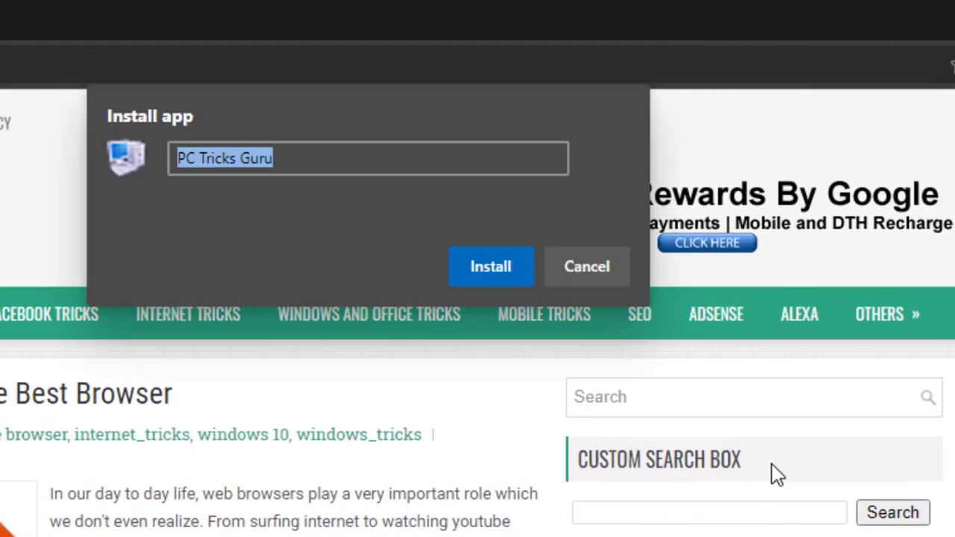
pyautogui.moveTo(299, 217)
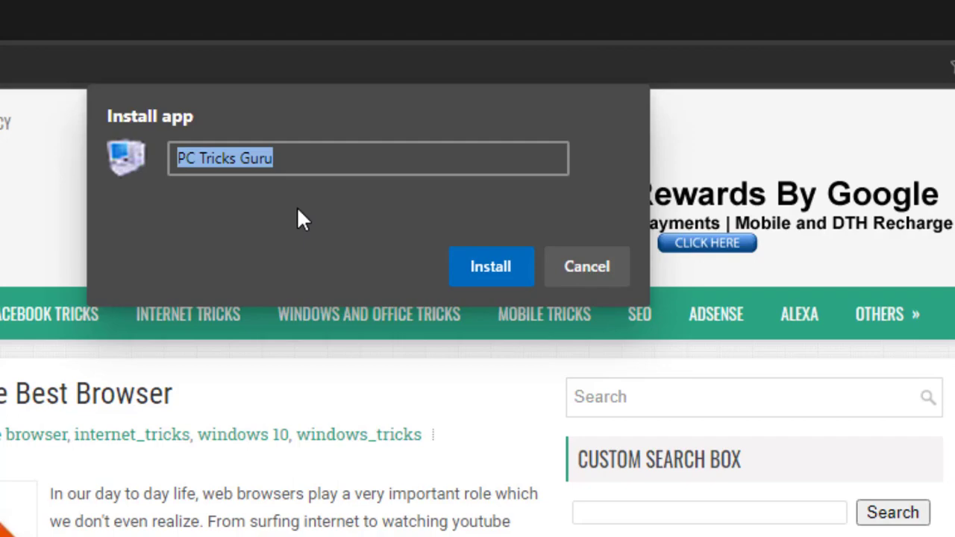
pyautogui.click(586, 266)
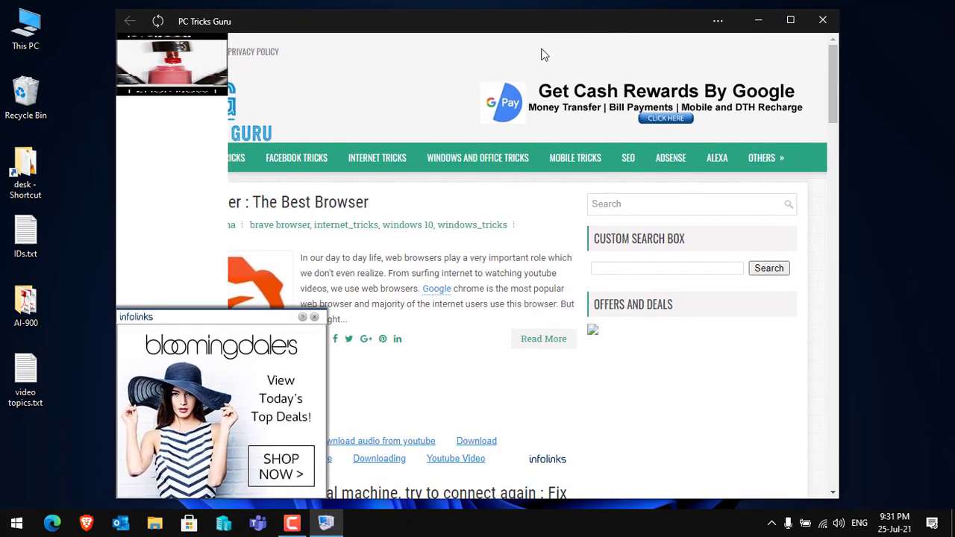
pyautogui.moveTo(320, 323)
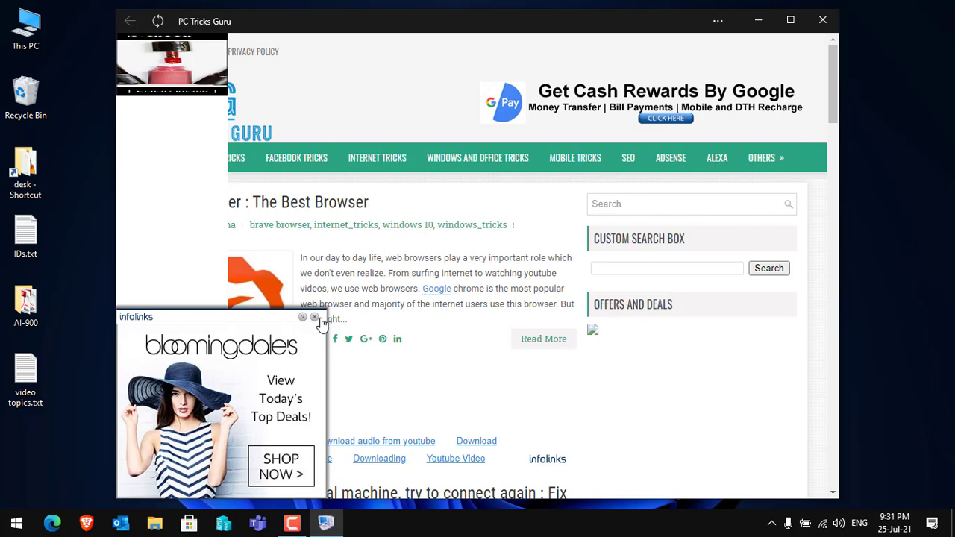
# Step: Dismiss the infolinks ad and scroll down through the article
pyautogui.click(313, 316)
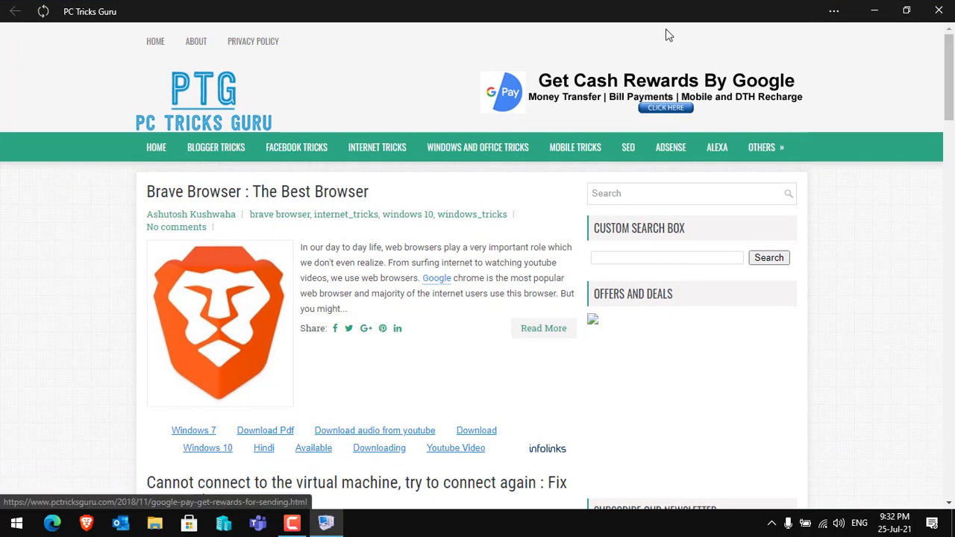
pyautogui.scroll(-3)
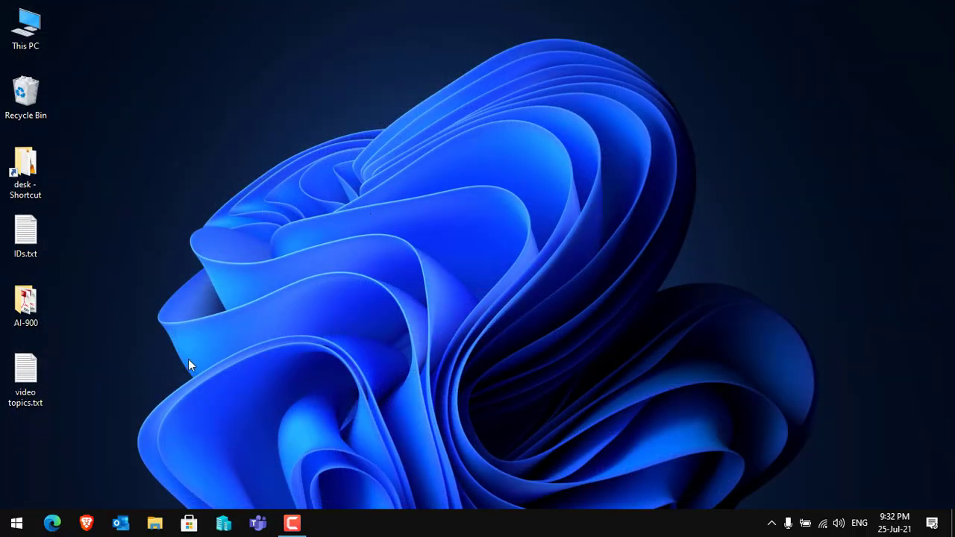
# Step: Search 'pc' in Start and select the PC Tricks Guru app result
pyautogui.click(17, 522)
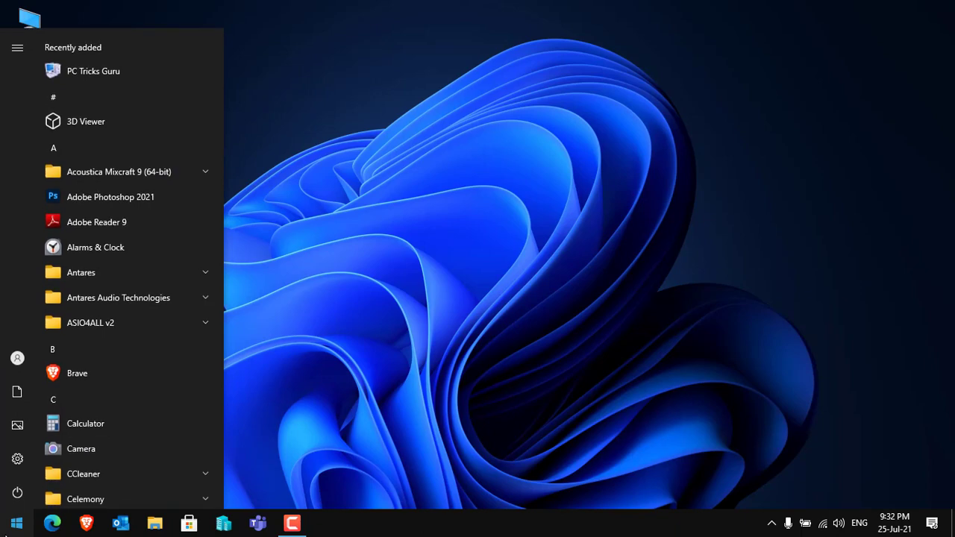
pyautogui.write('pc tric')
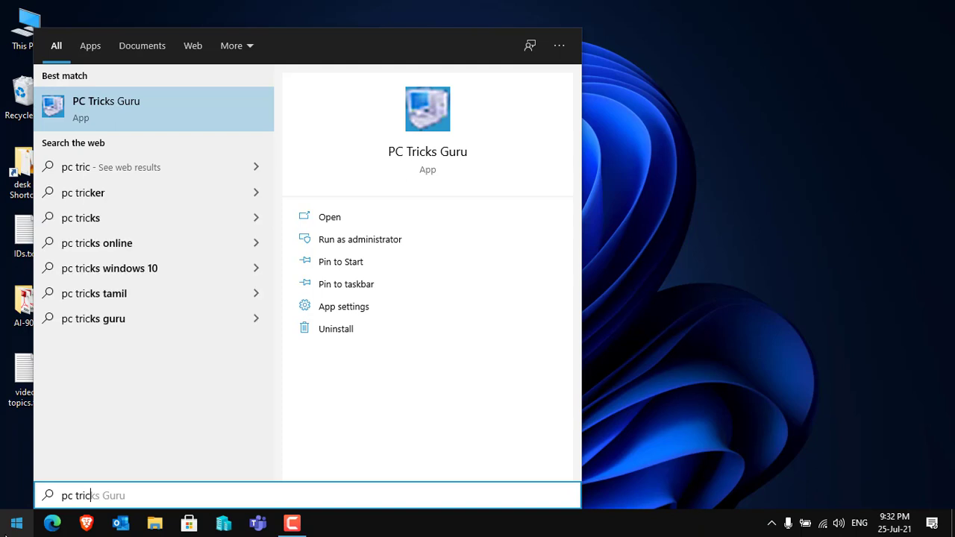
pyautogui.moveTo(101, 126)
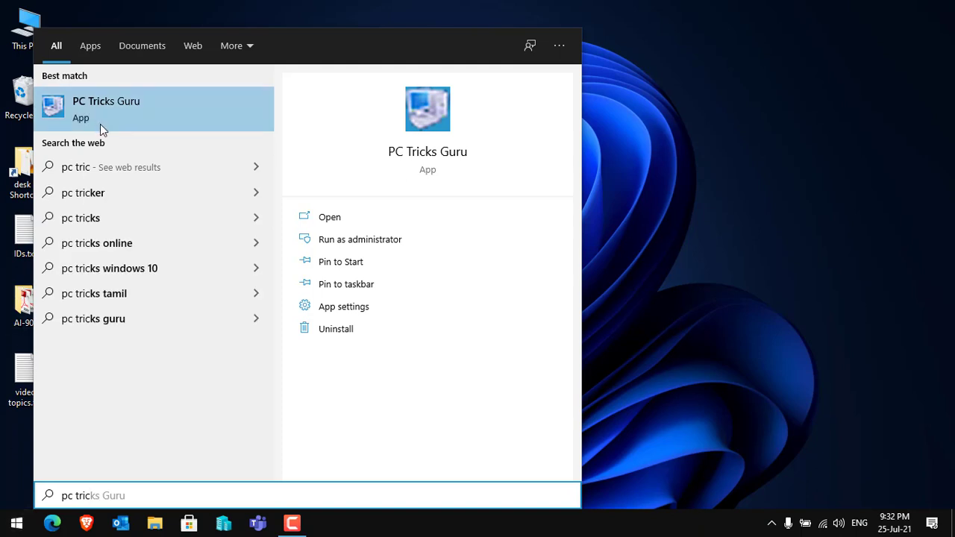
pyautogui.moveTo(110, 115)
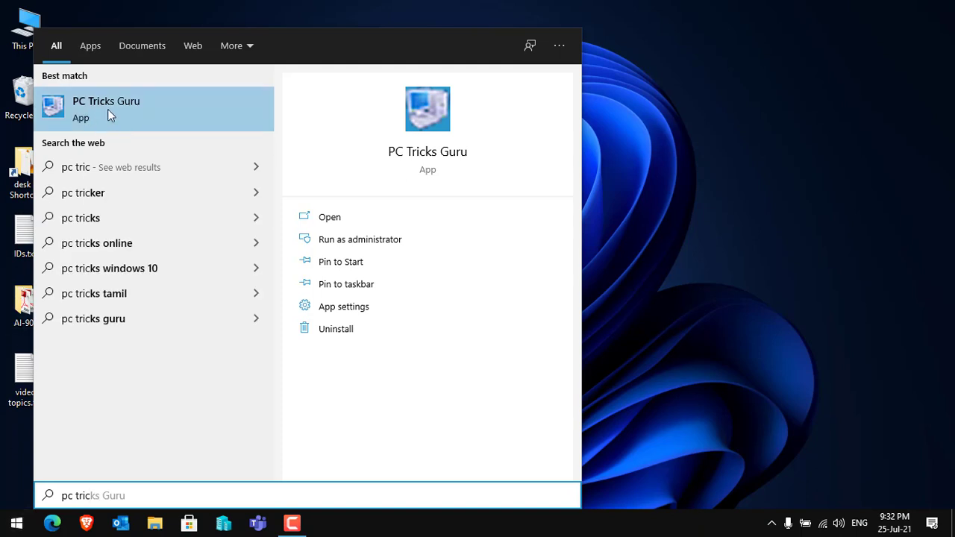
pyautogui.click(106, 108)
pyautogui.write('p')
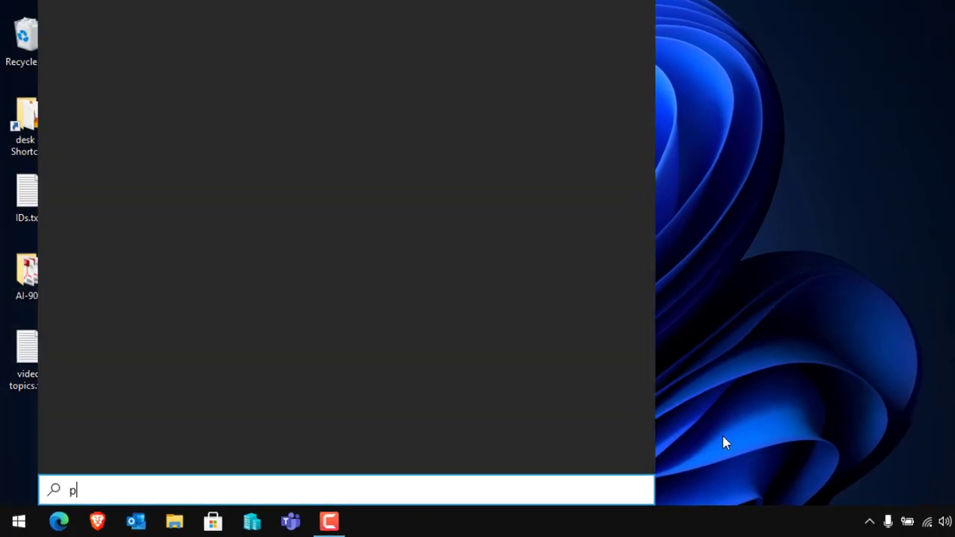
# Step: Search 'pc tr' and uninstall PC Tricks Guru, confirming the prompt
pyautogui.write('c tr')
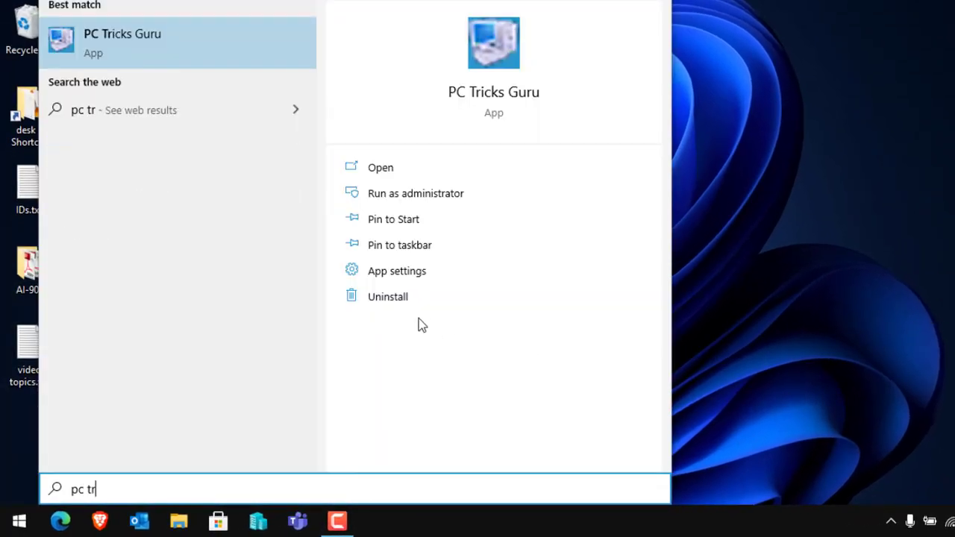
pyautogui.click(387, 296)
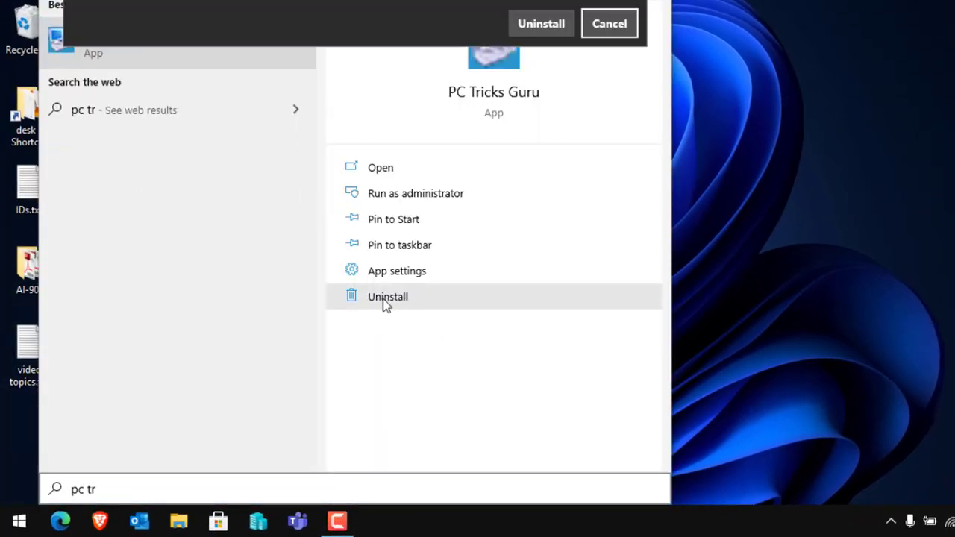
pyautogui.click(540, 23)
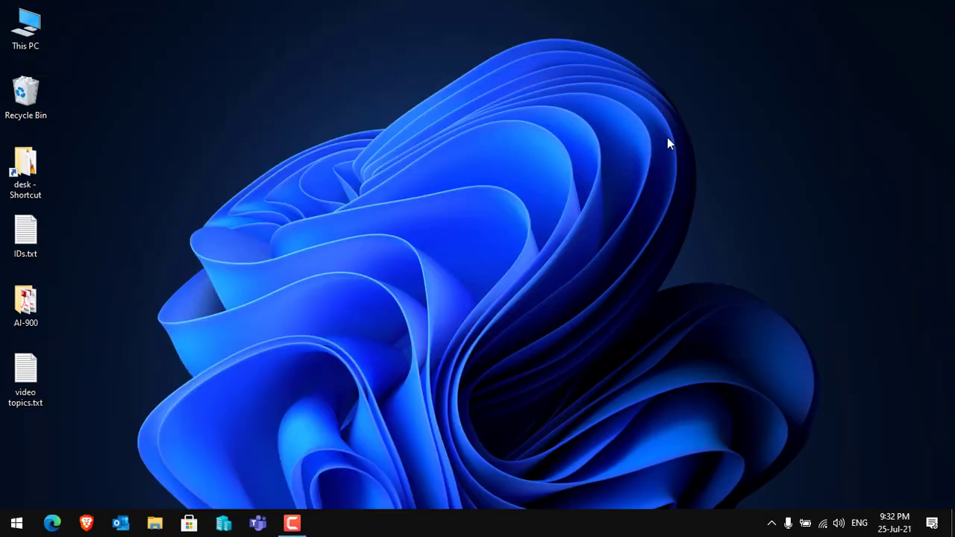
# Step: Load youtube.com in Edge and open the Settings and more menu
pyautogui.click(16, 523)
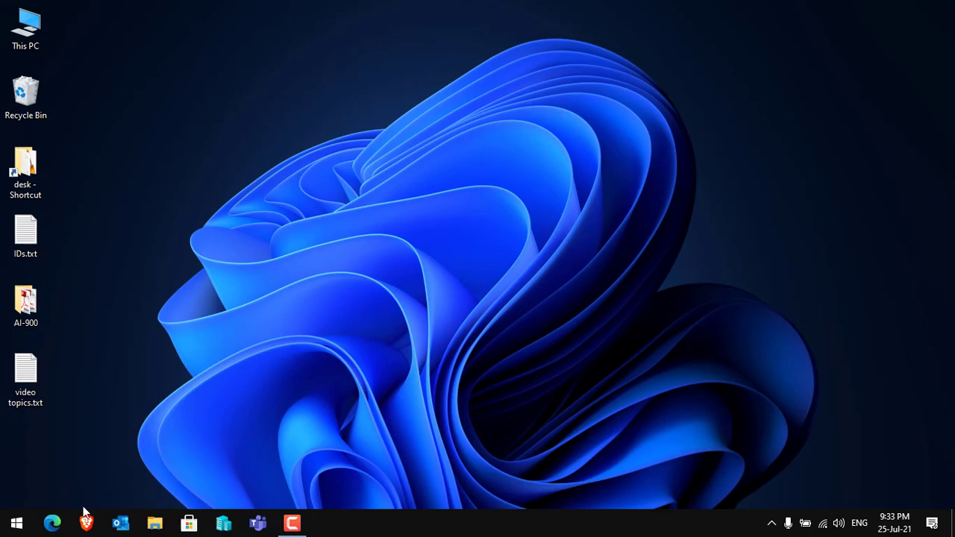
pyautogui.click(52, 523)
pyautogui.write('yo')
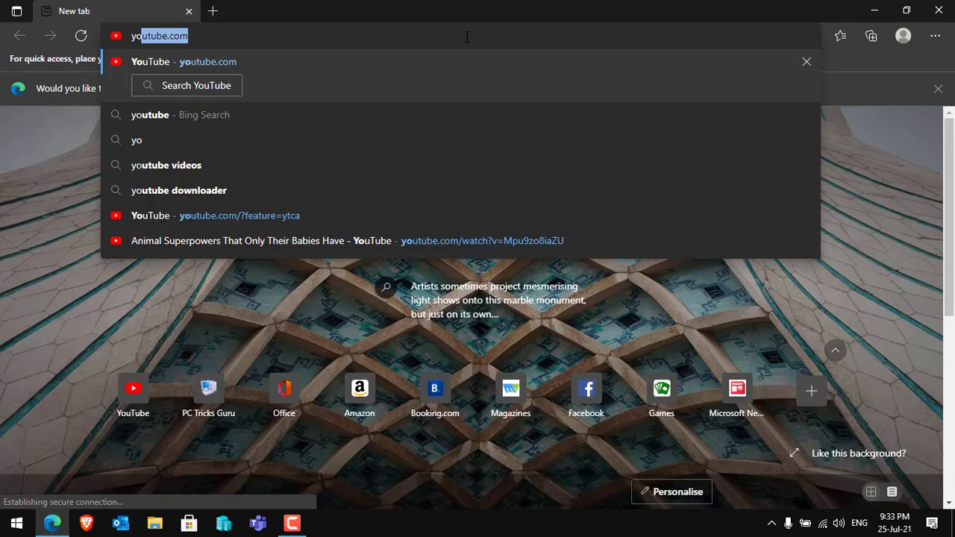
pyautogui.press('Enter')
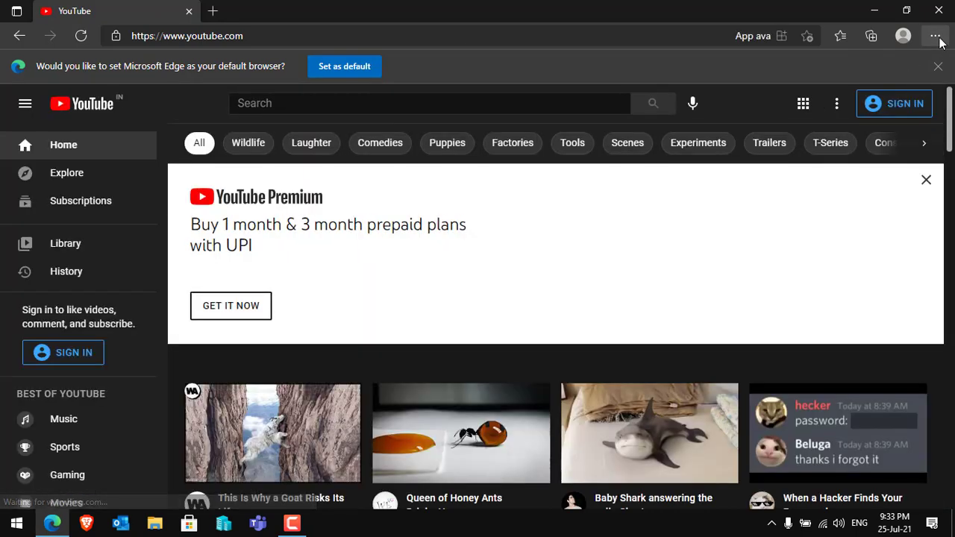
pyautogui.click(939, 36)
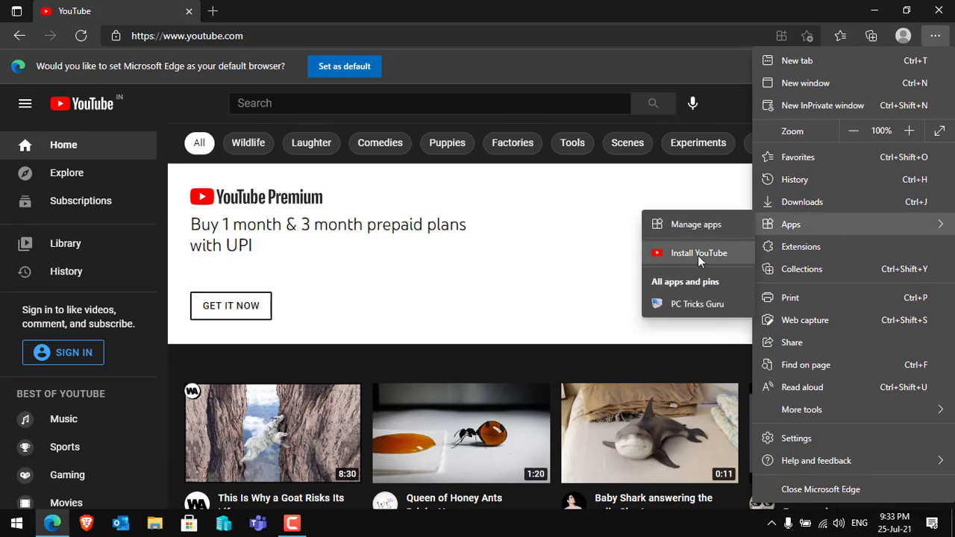
# Step: Choose 'Install YouTube' and confirm the install prompt
pyautogui.click(698, 253)
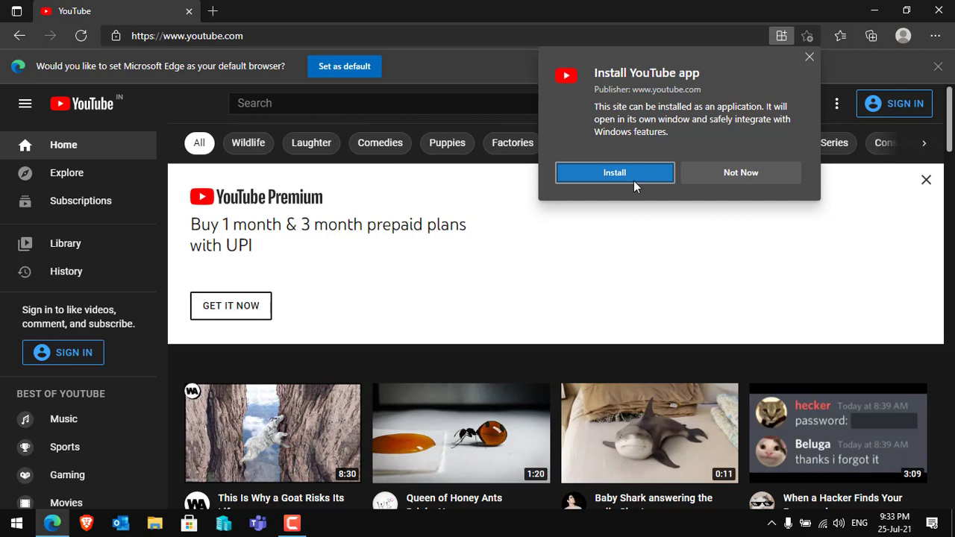
pyautogui.click(615, 172)
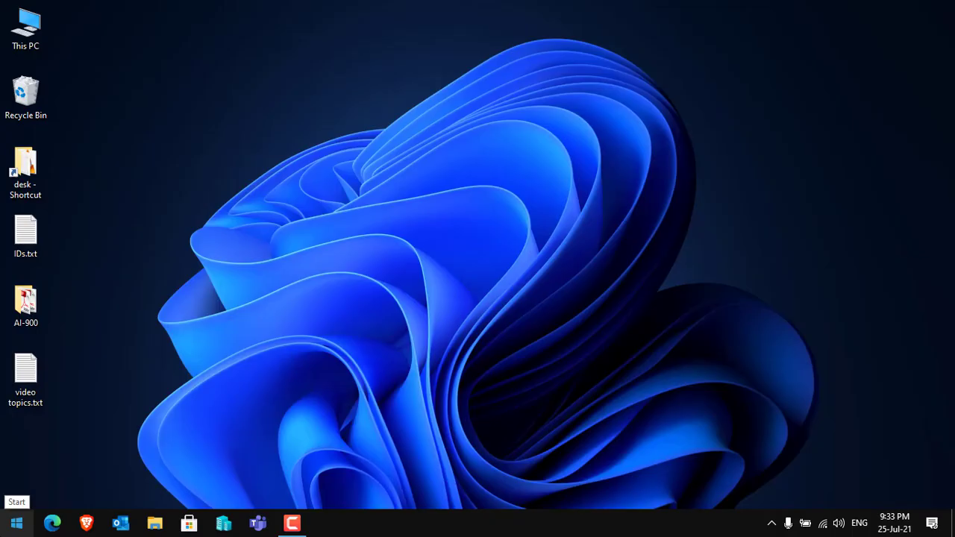
# Step: Search 'you' in Start and launch the YouTube app
pyautogui.write('you')
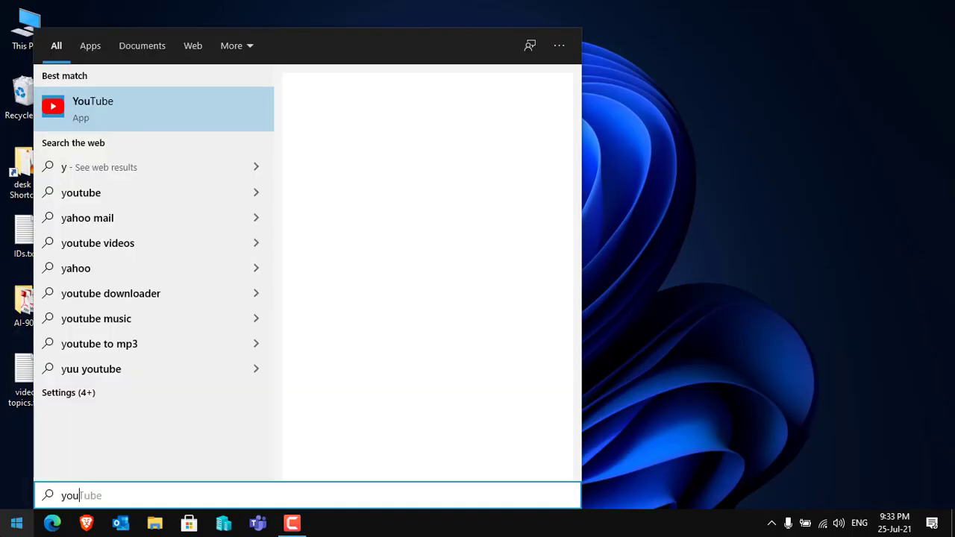
pyautogui.click(92, 108)
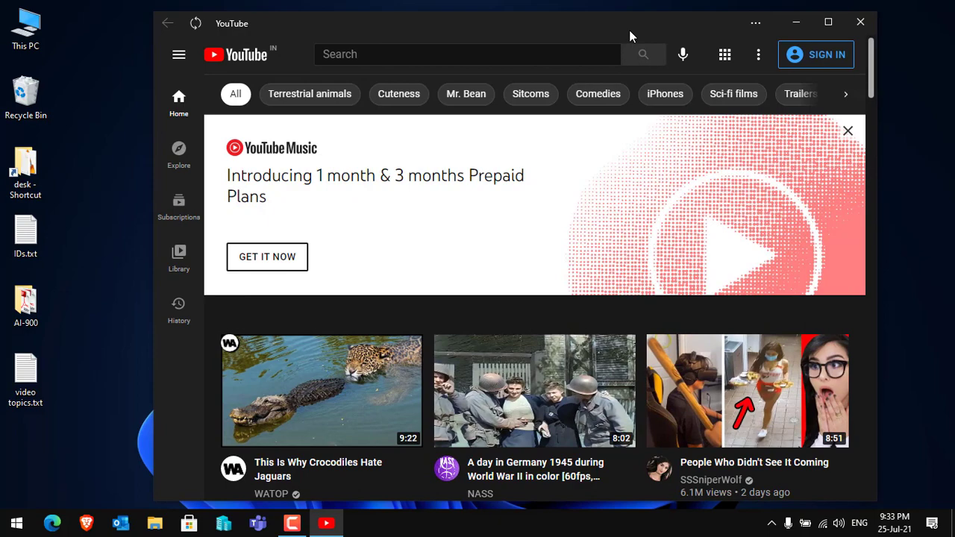
pyautogui.moveTo(861, 21)
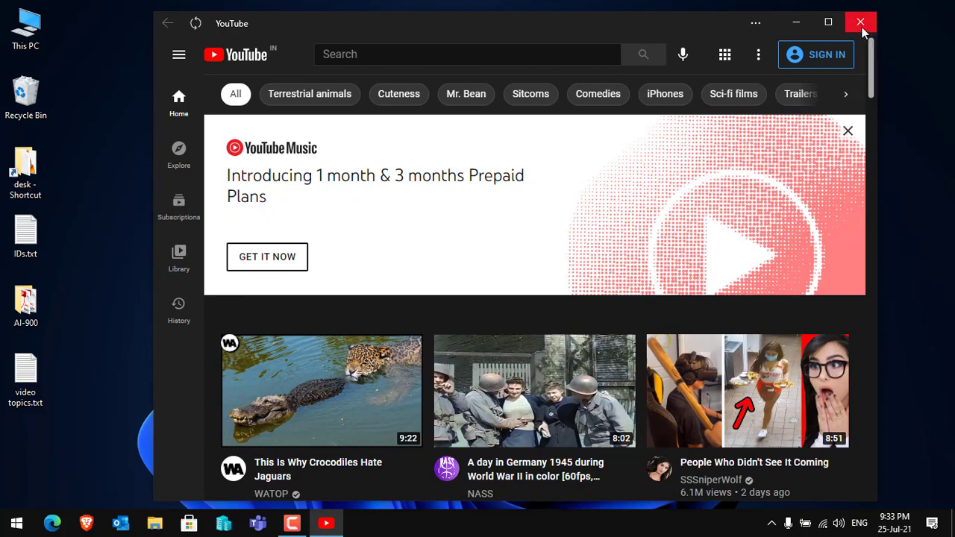
# Step: Close the standalone YouTube app window
pyautogui.click(860, 21)
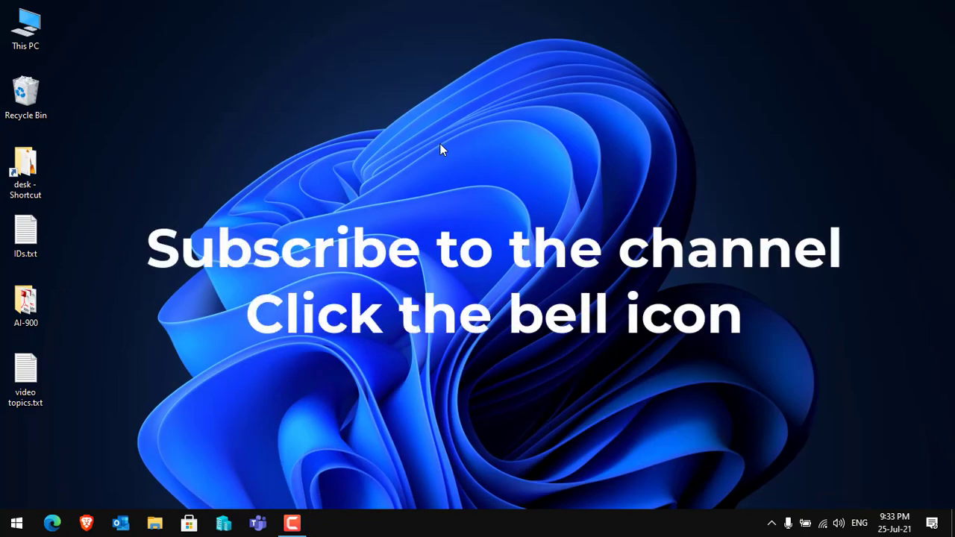